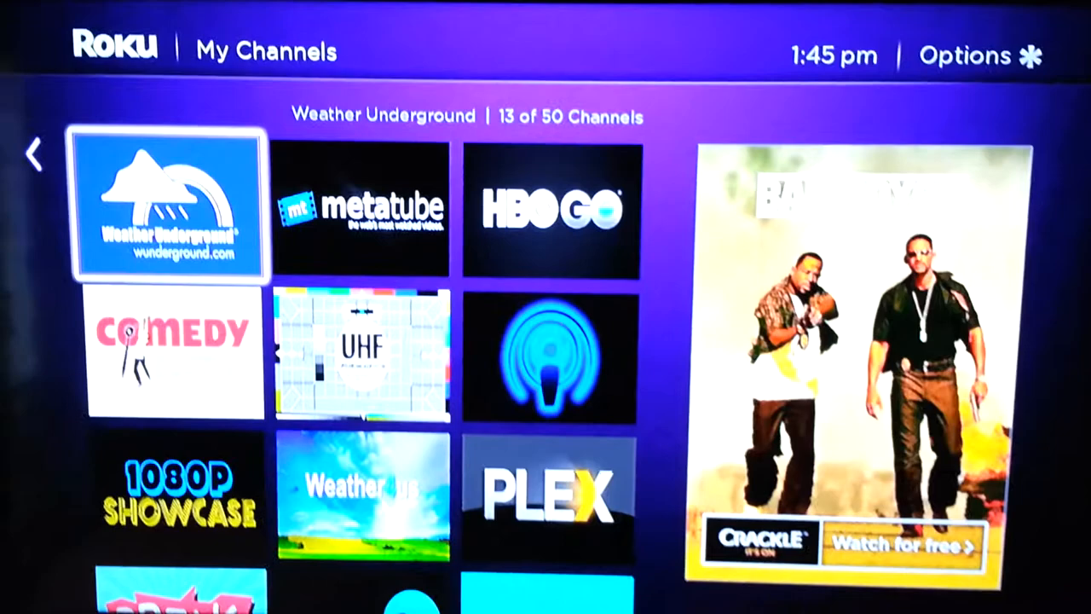
Return from My Channels to the home menu with Channel Store highlighted
scroll("down", 3)
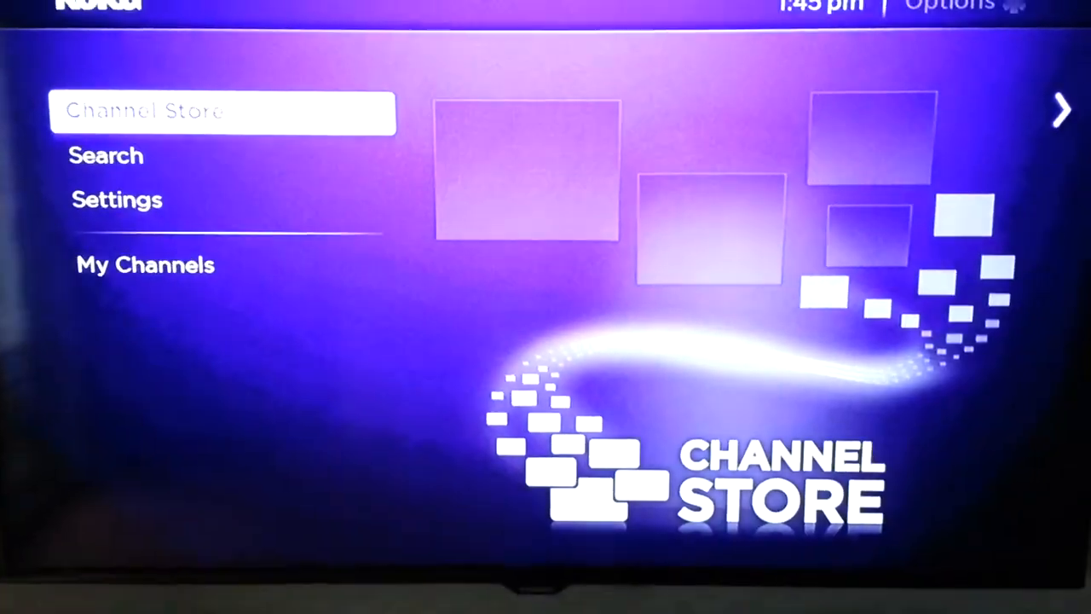
Enter the Channel Store and browse categories like Top Paid, Games, Movies & TV and Sports
left_click(222, 109)
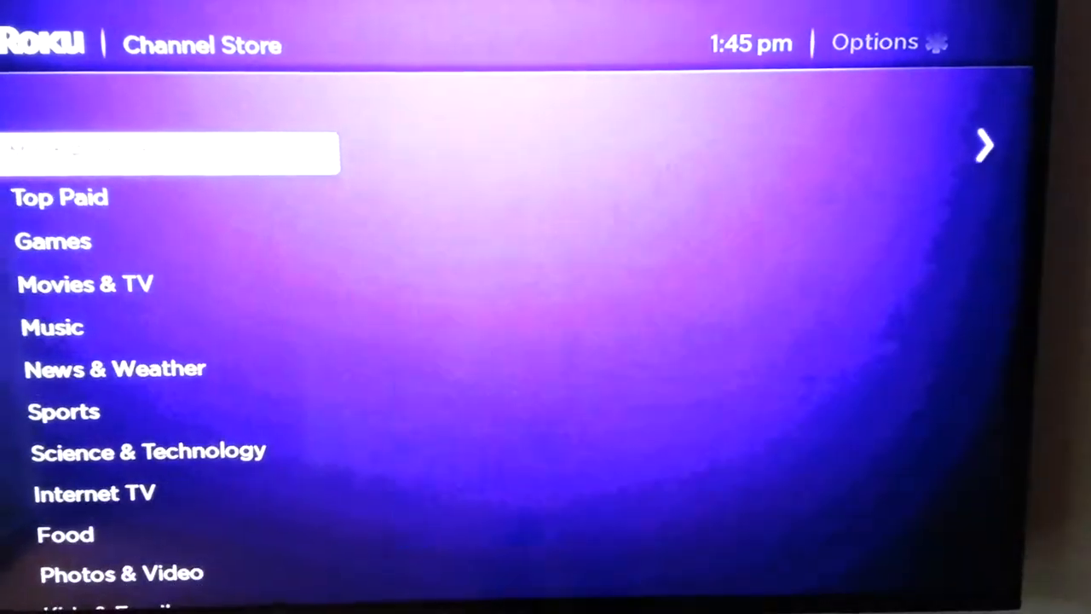
scroll("down", 3)
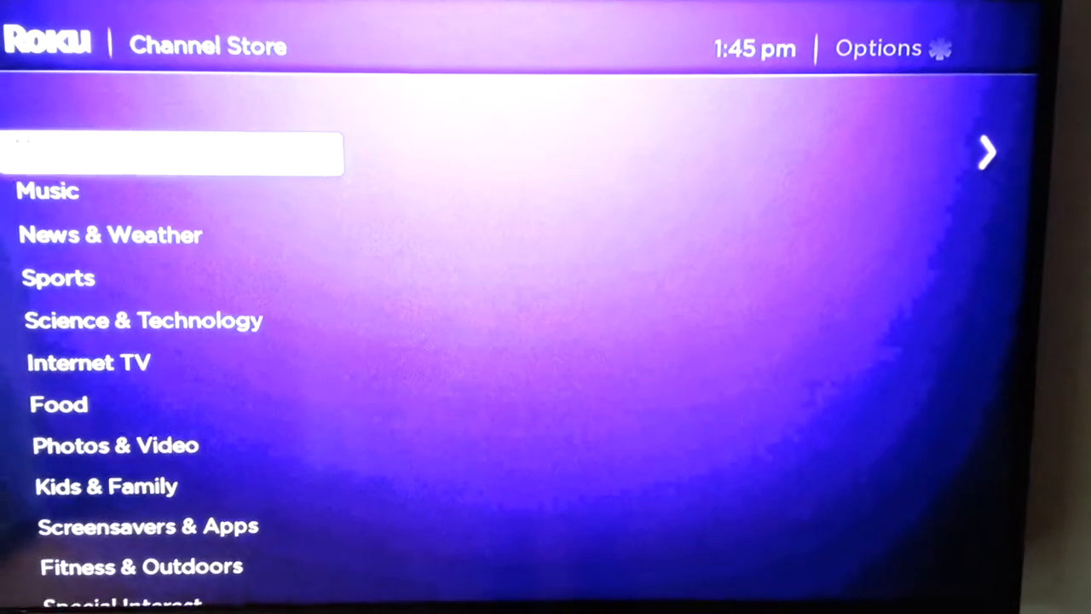
scroll("down", 3)
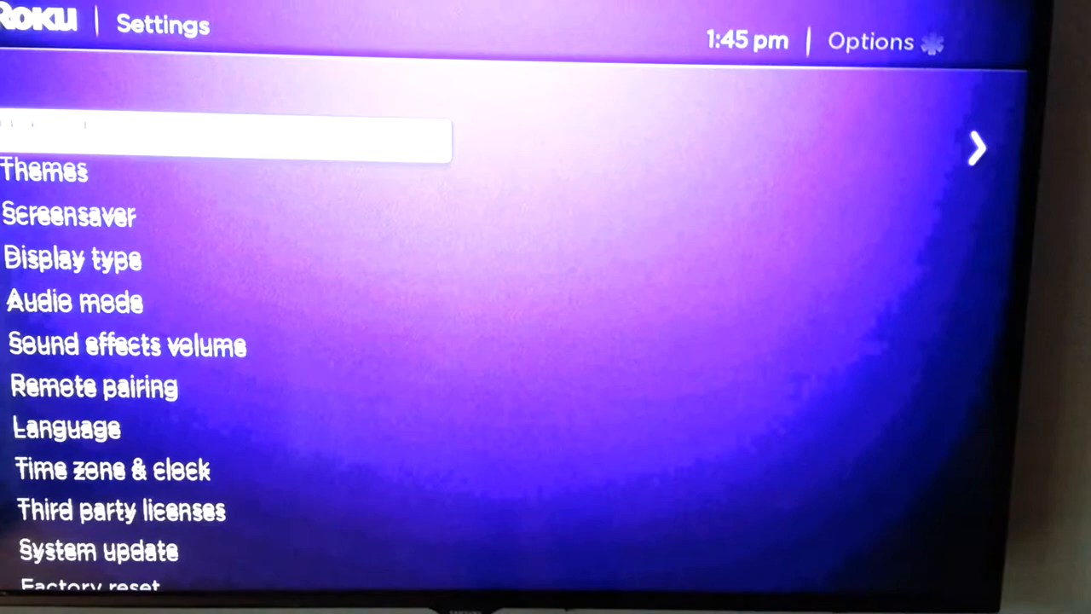
Go to Settings > System update showing version 5.0, build 8043, last checked May 19
scroll("down", 3)
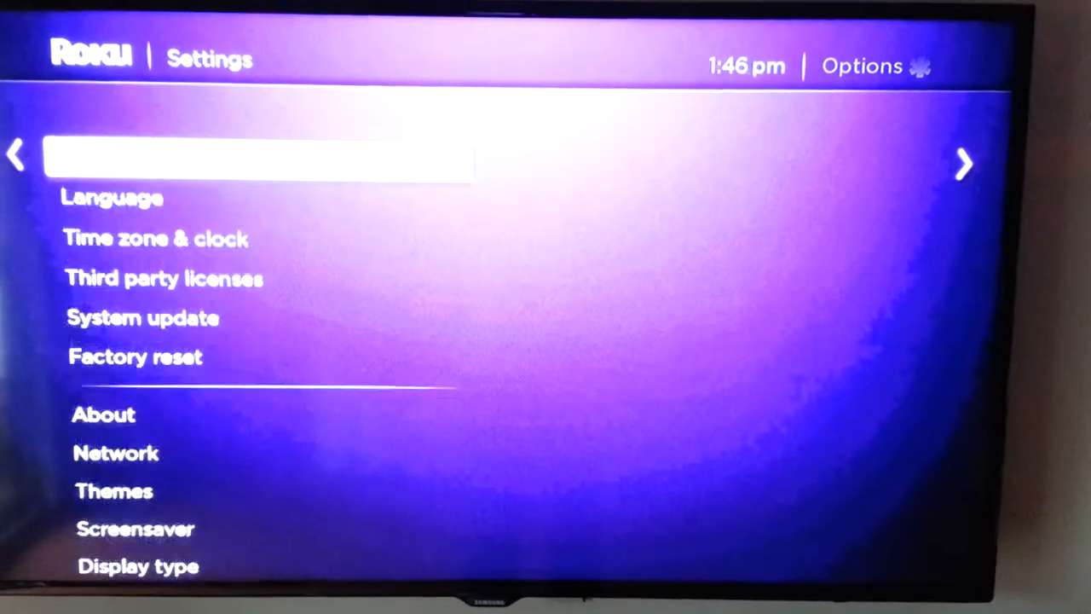
left_click(144, 318)
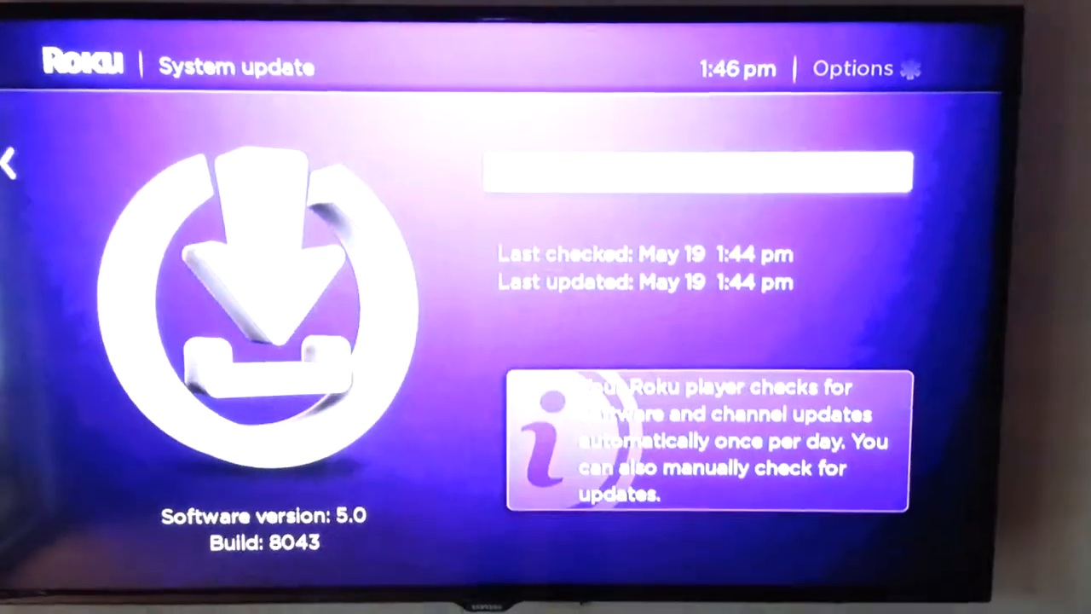